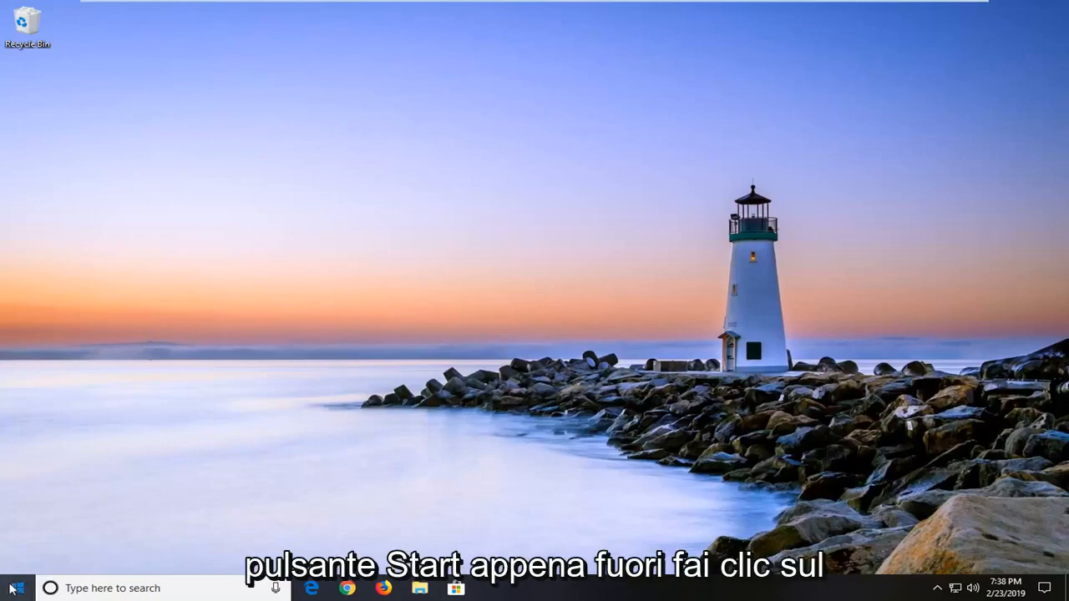
- Search the Start menu for 'cmd' to surface Command Prompt
click(16, 588)
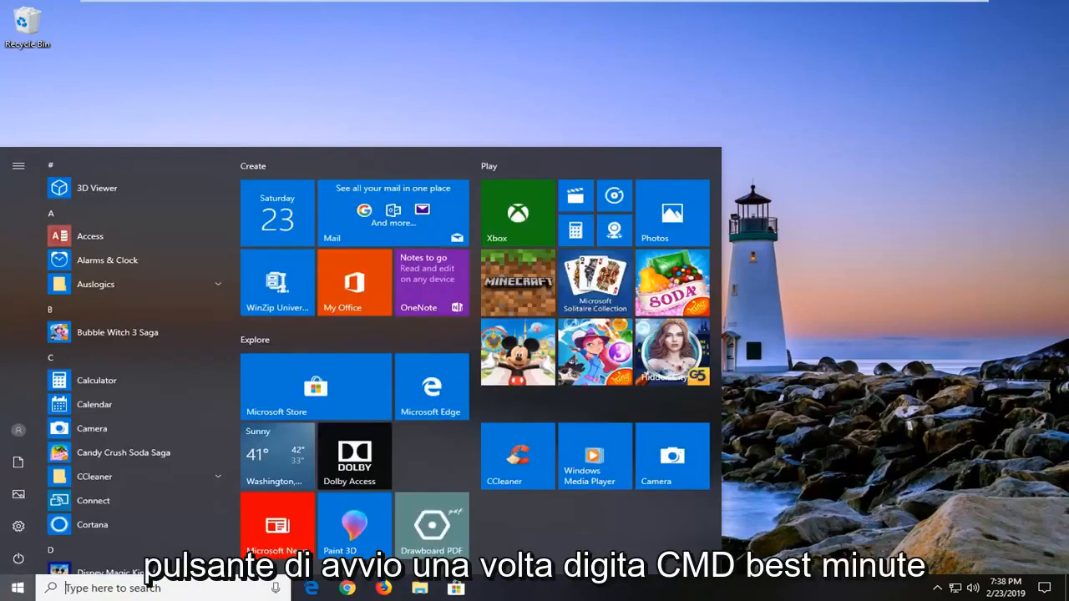
text(cmd)
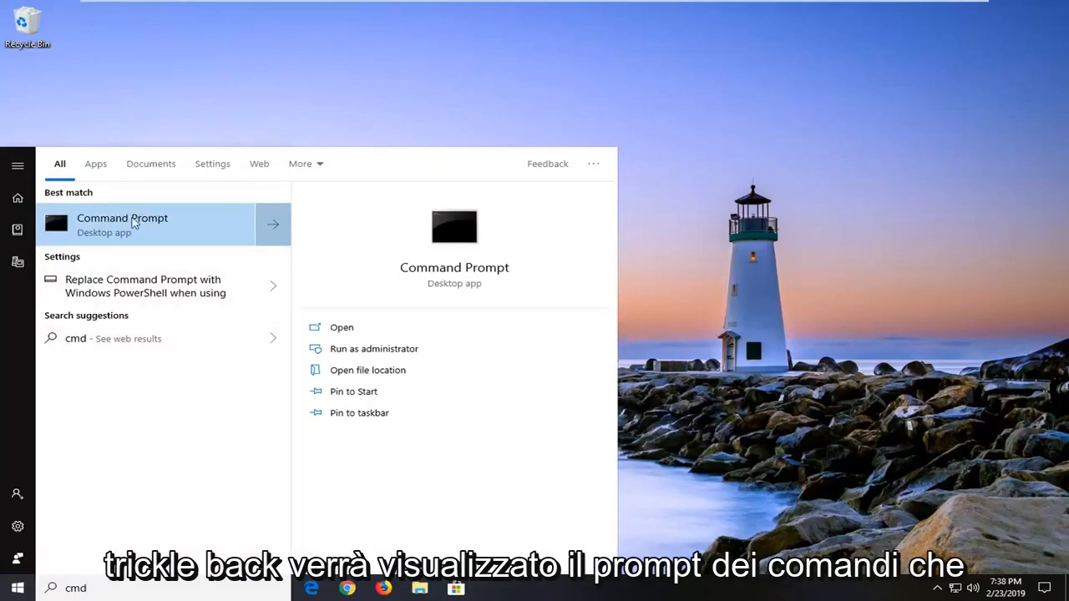
- Run Command Prompt as administrator and approve the User Account Control prompt
right_click(122, 223)
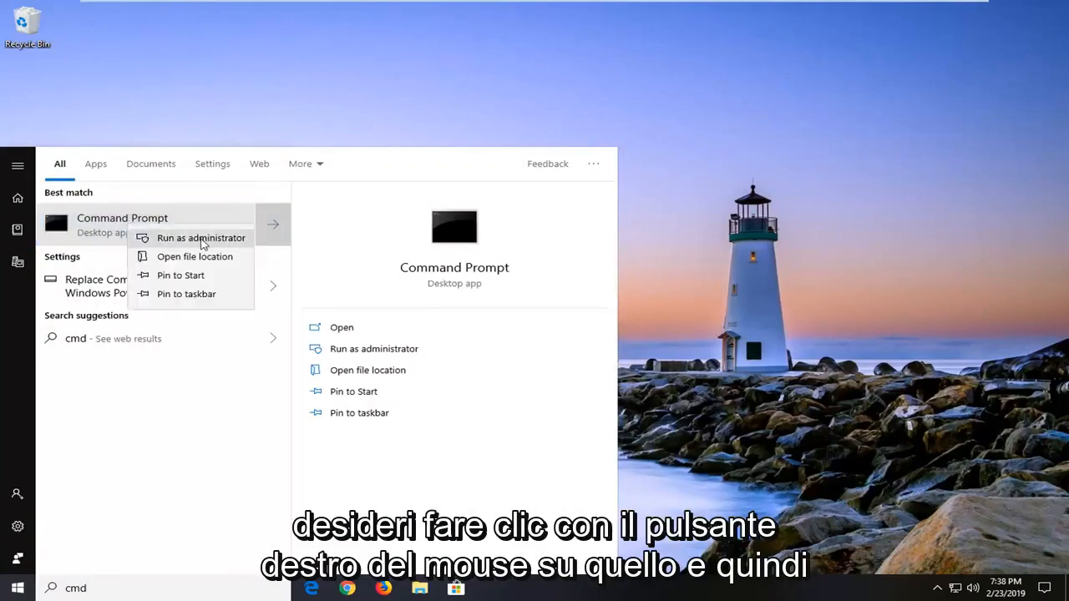
click(200, 238)
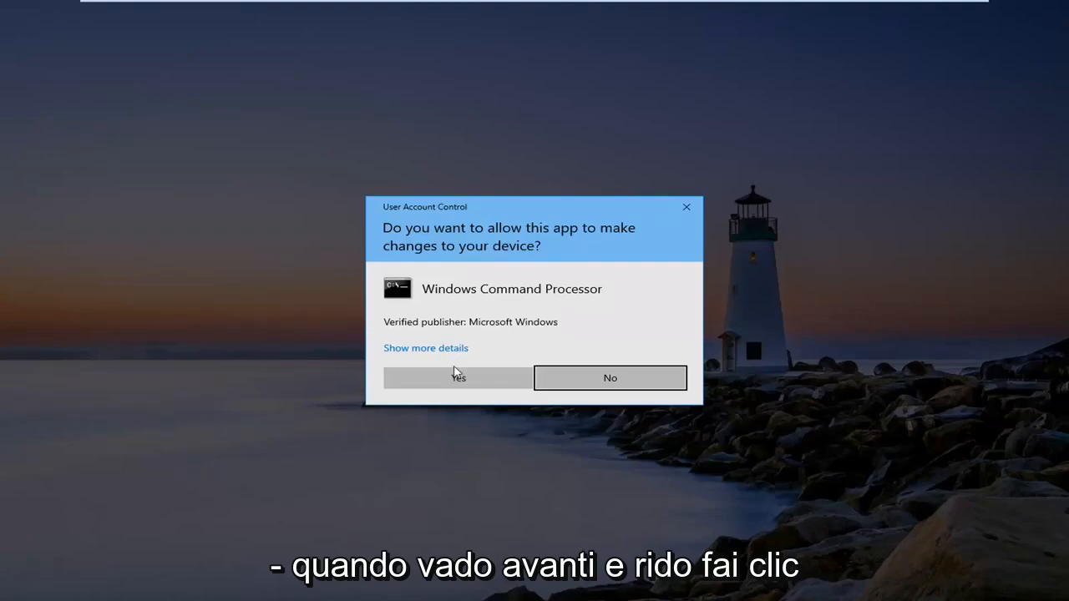
click(457, 378)
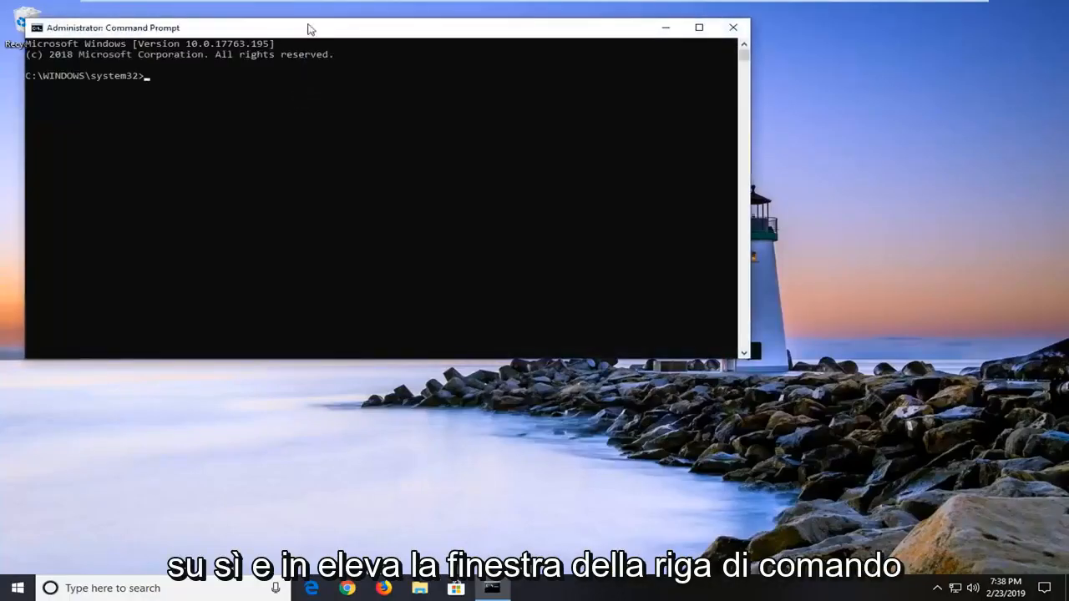
- Move the Administrator Command Prompt window and enter 'sfc /scannow' at the prompt
drag(311, 27, 468, 97)
text(sfc /)
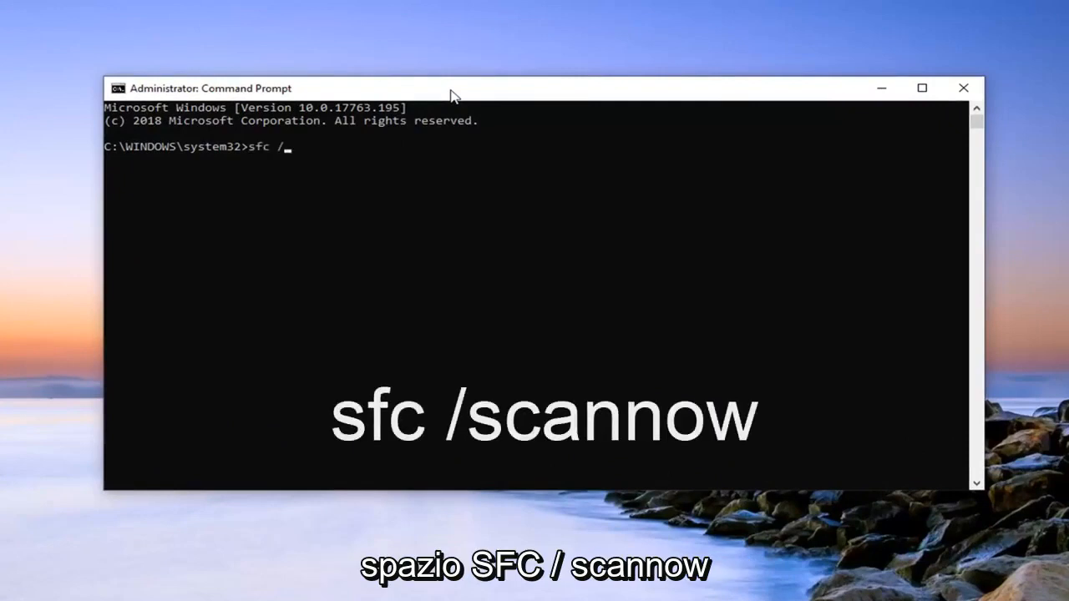
text(scannow)
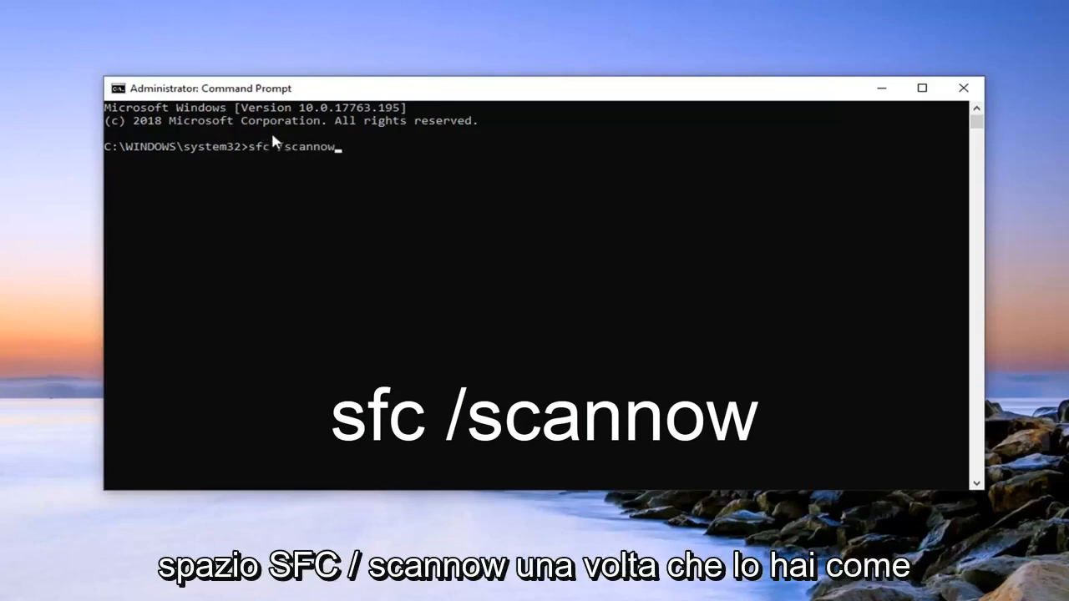
mouse_move(270, 264)
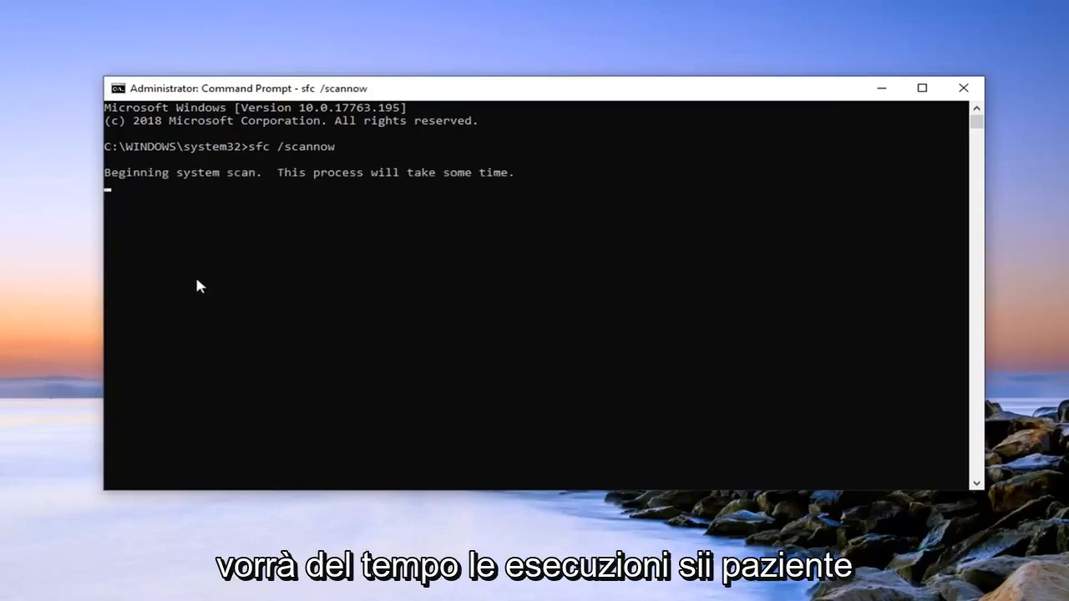
mouse_move(223, 273)
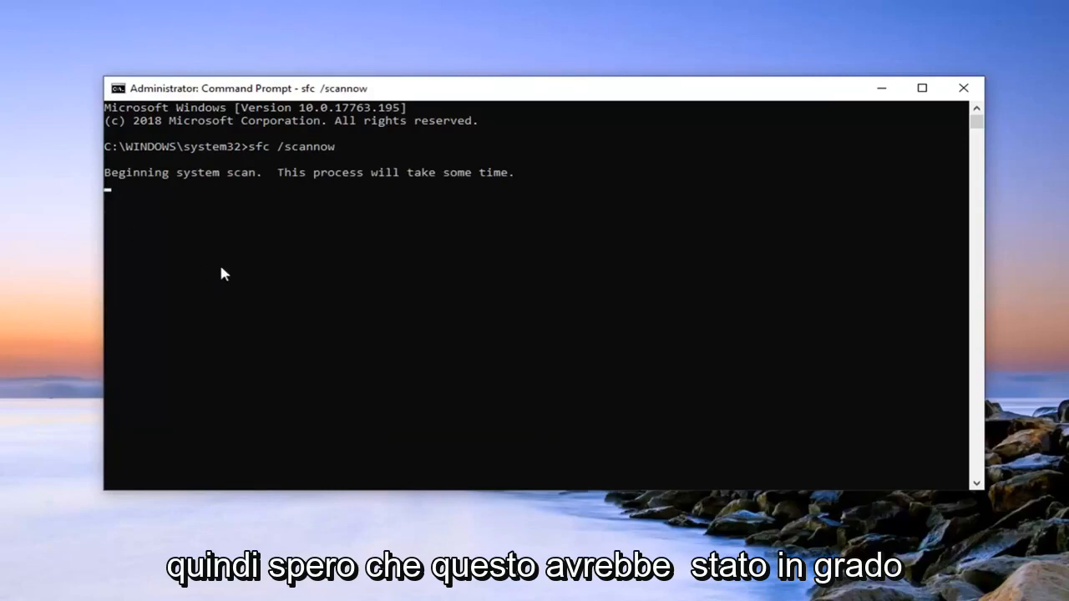
mouse_move(184, 185)
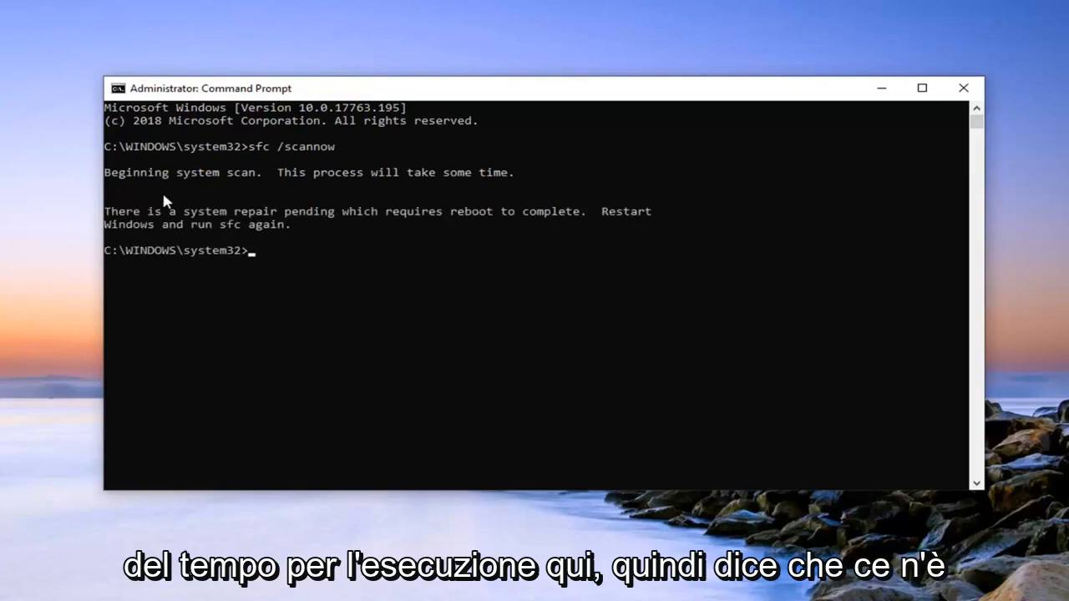
mouse_move(441, 214)
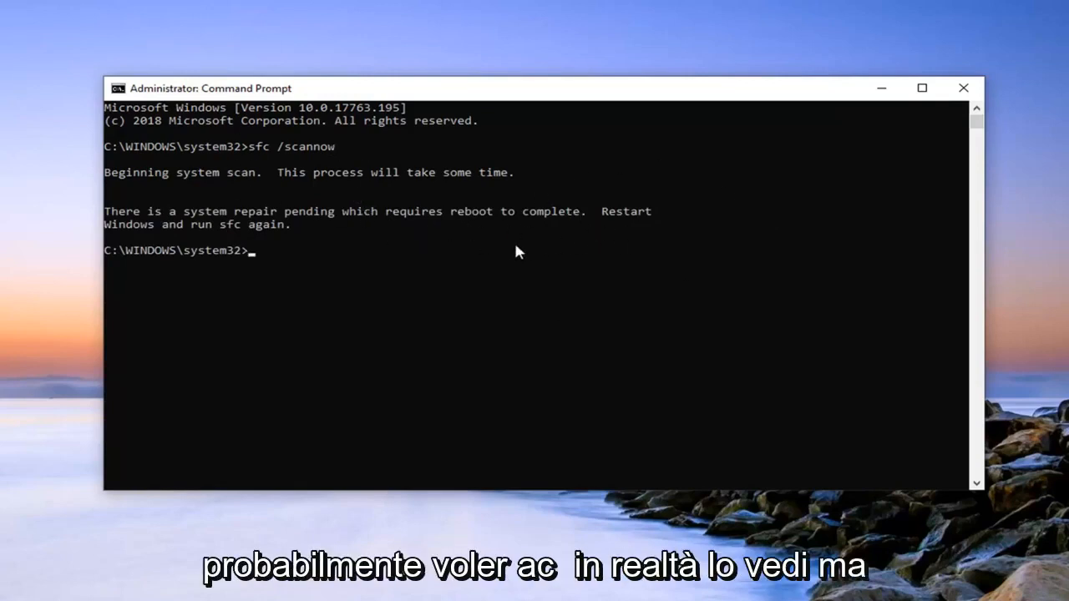
mouse_move(677, 214)
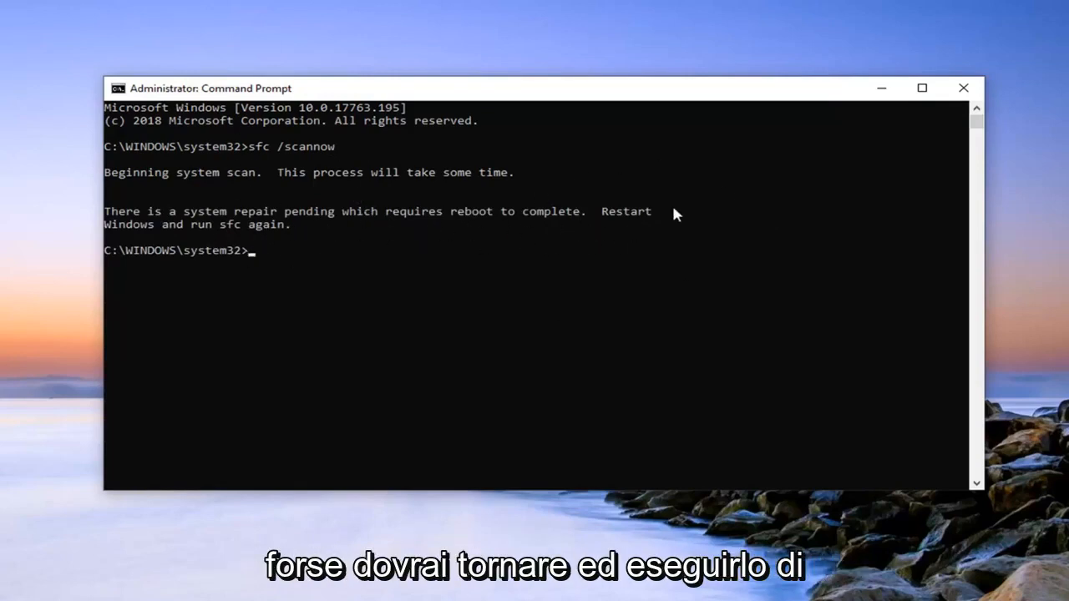
mouse_move(246, 230)
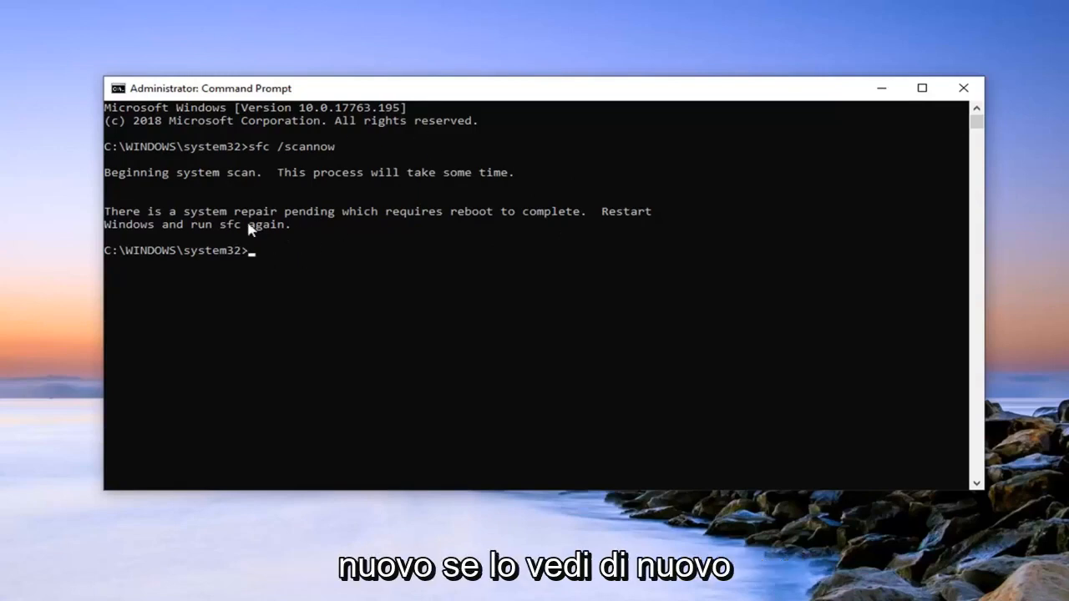
mouse_move(267, 163)
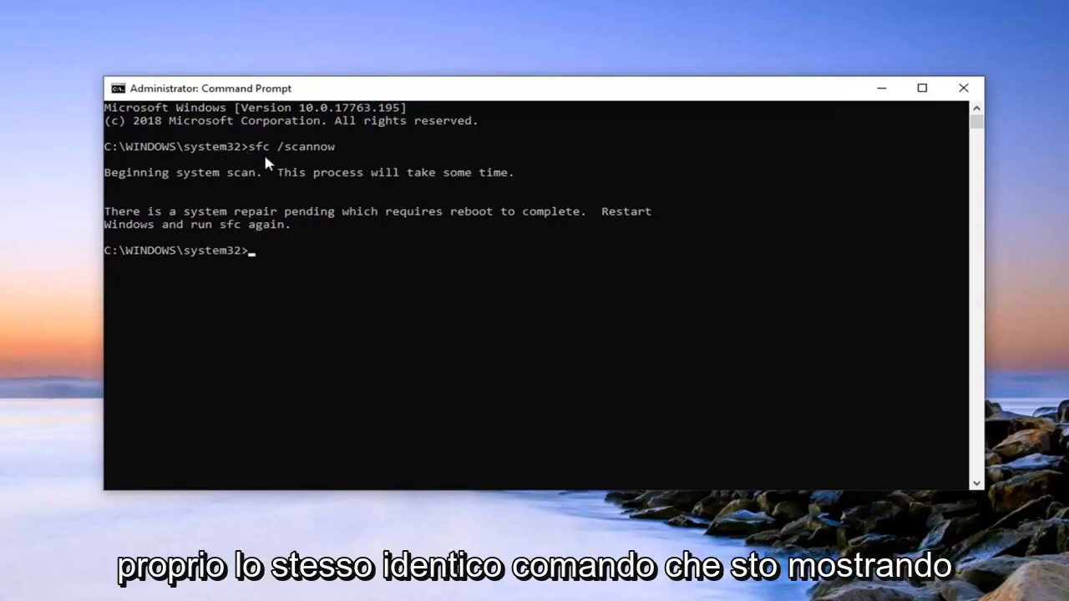
mouse_move(351, 211)
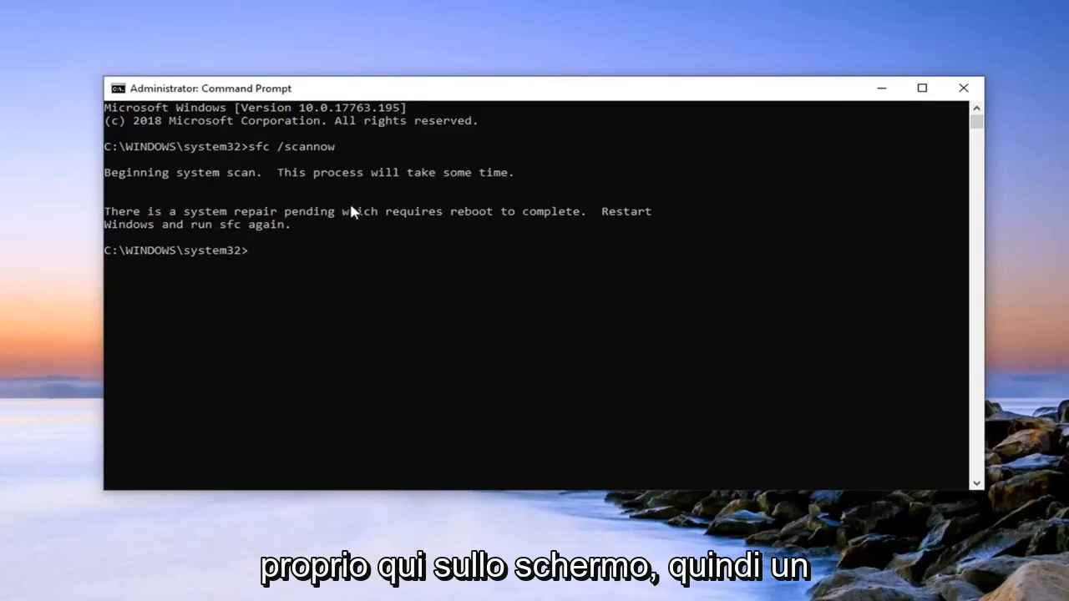
mouse_move(911, 141)
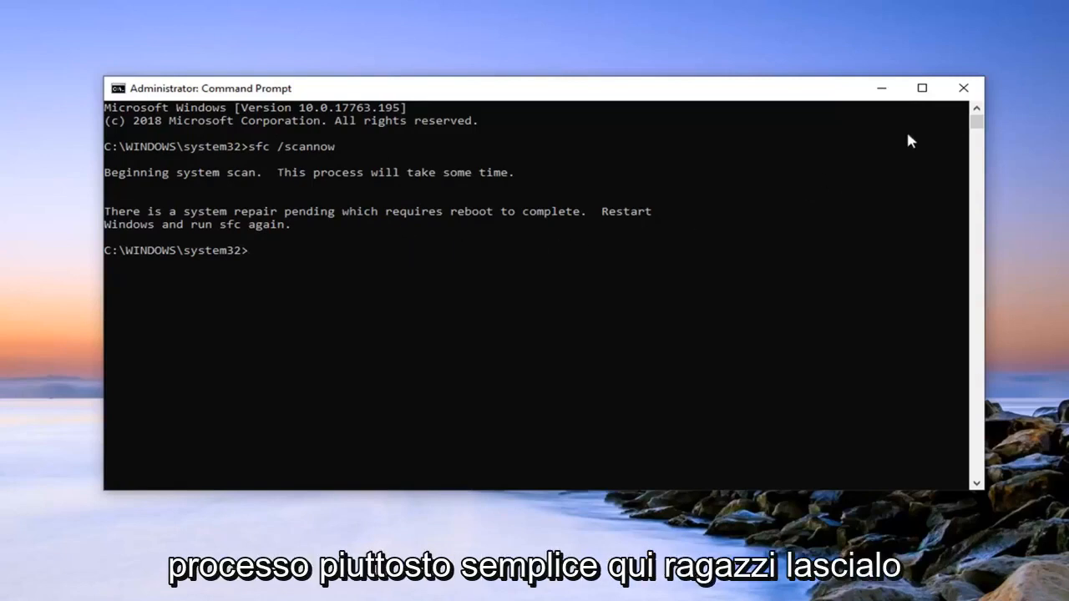
mouse_move(964, 88)
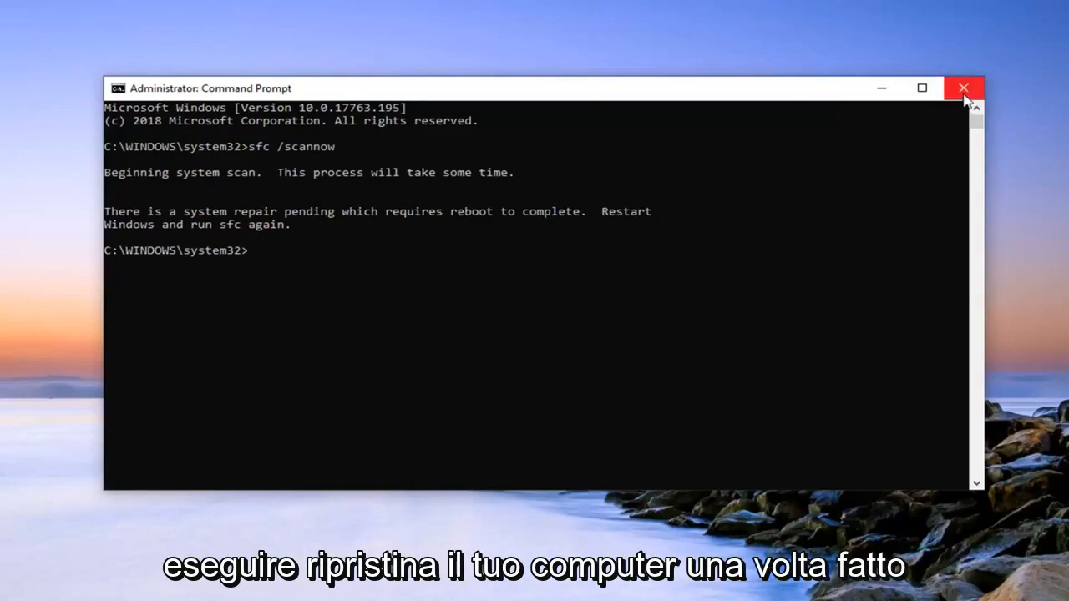
- Close the Administrator Command Prompt window with its X button
click(964, 88)
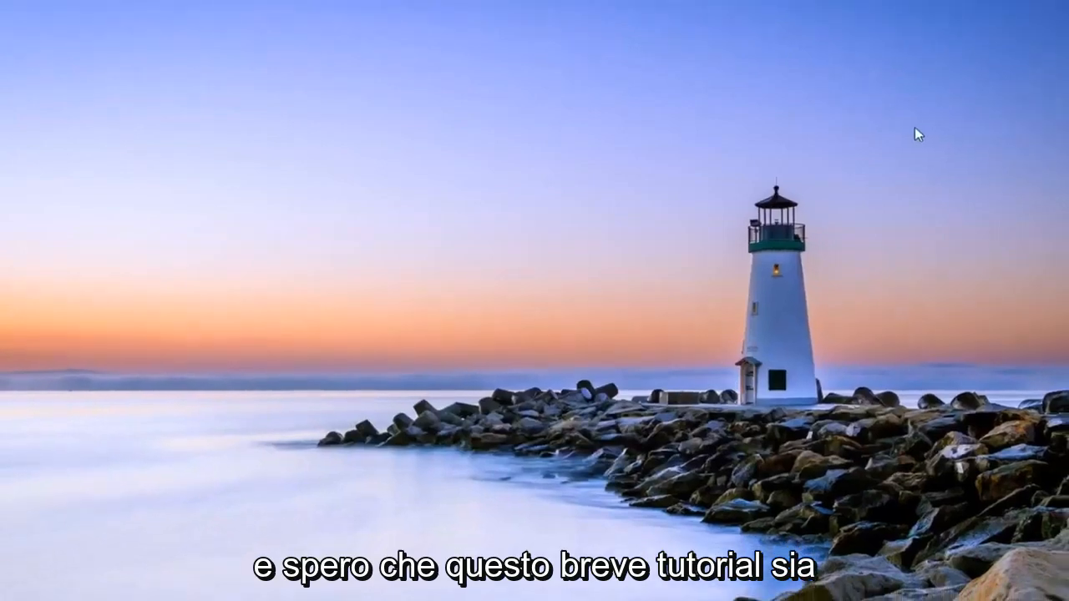